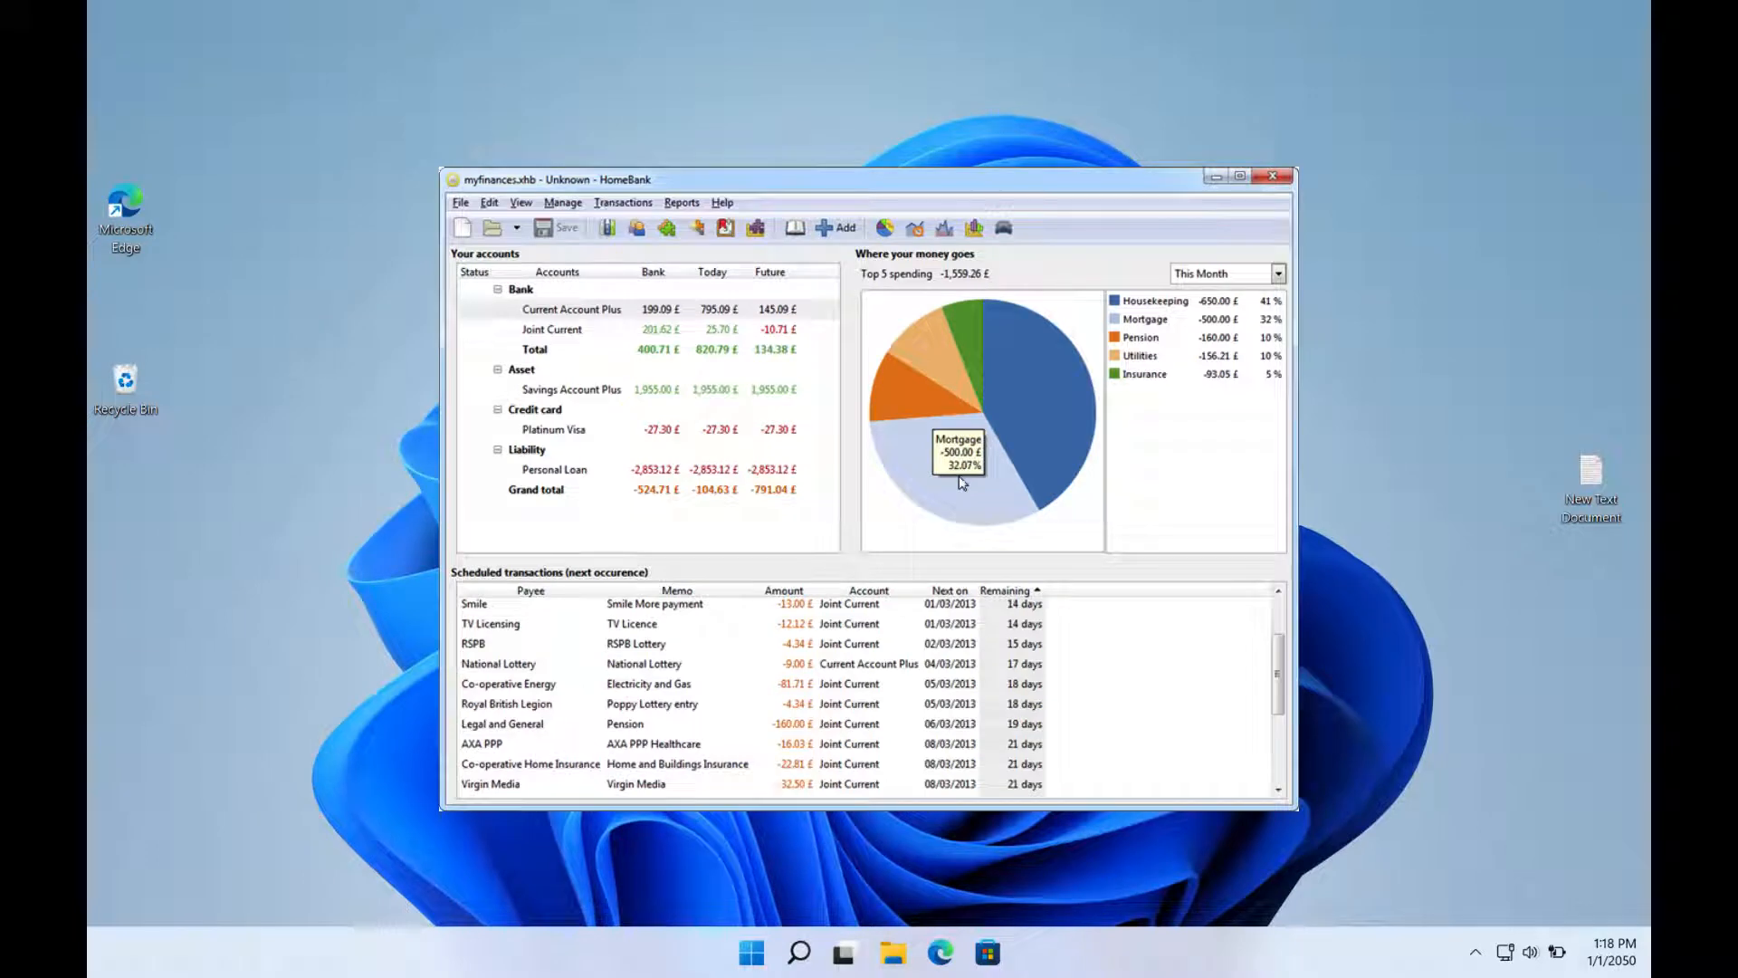
Step: Close the KMyMoney financial summary window, returning to the desktop
left_click(1272, 176)
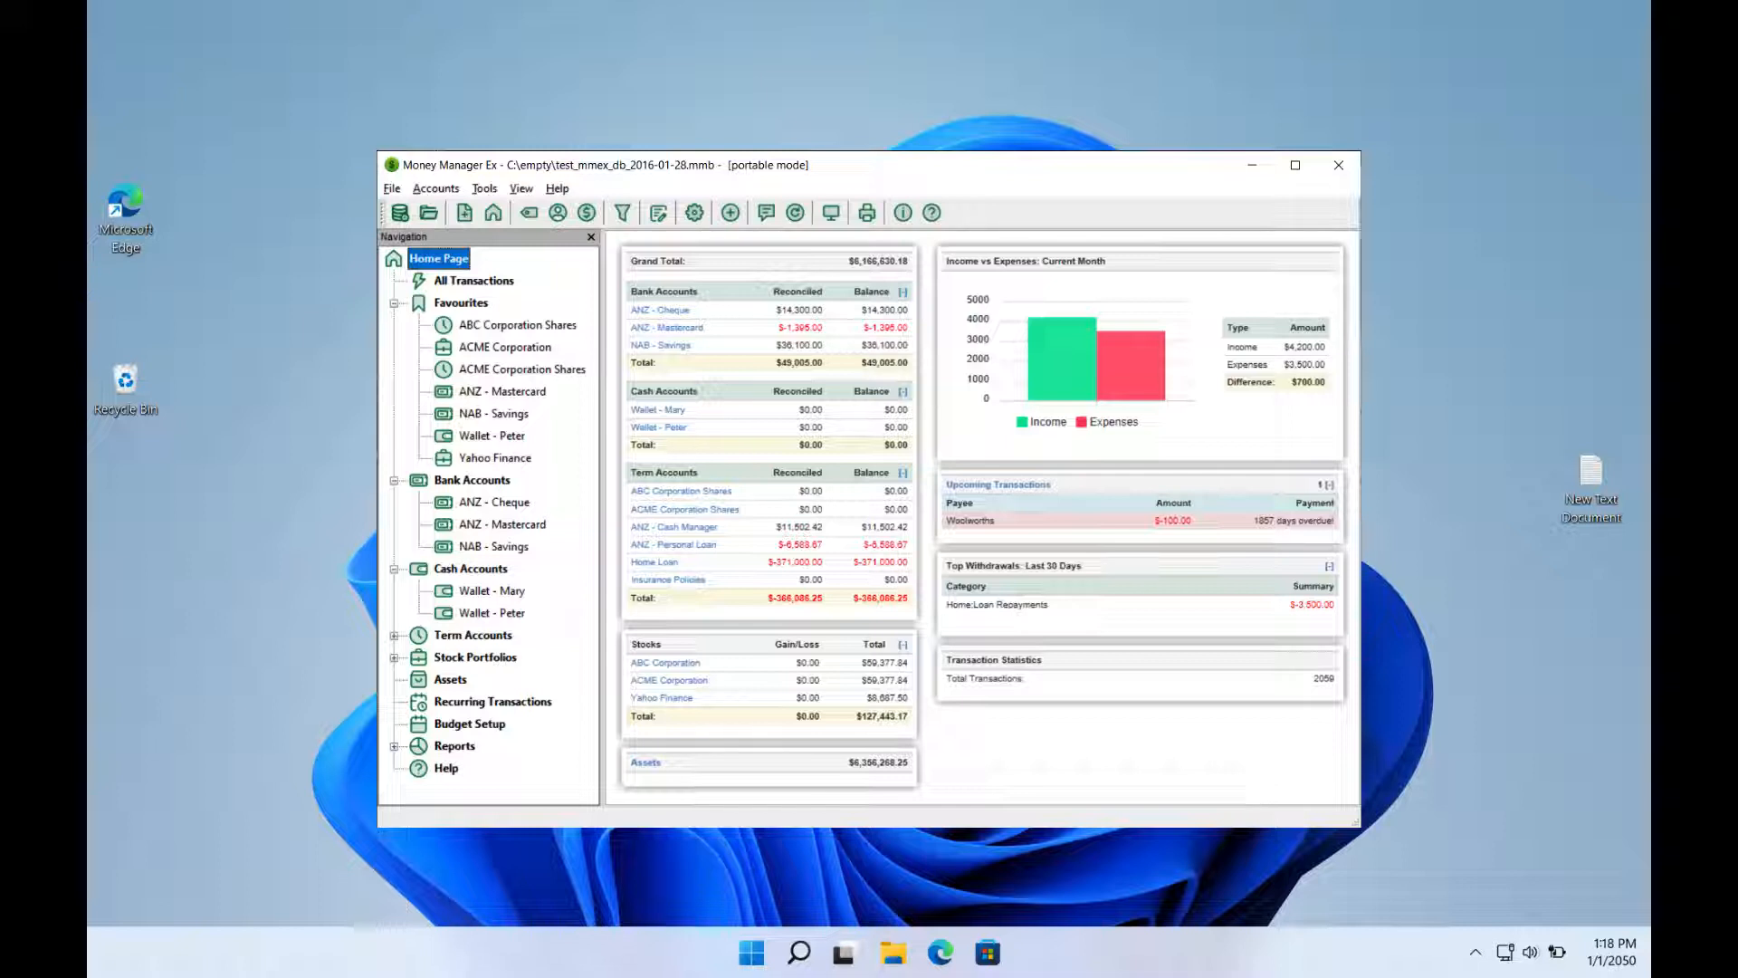
left_click(1338, 165)
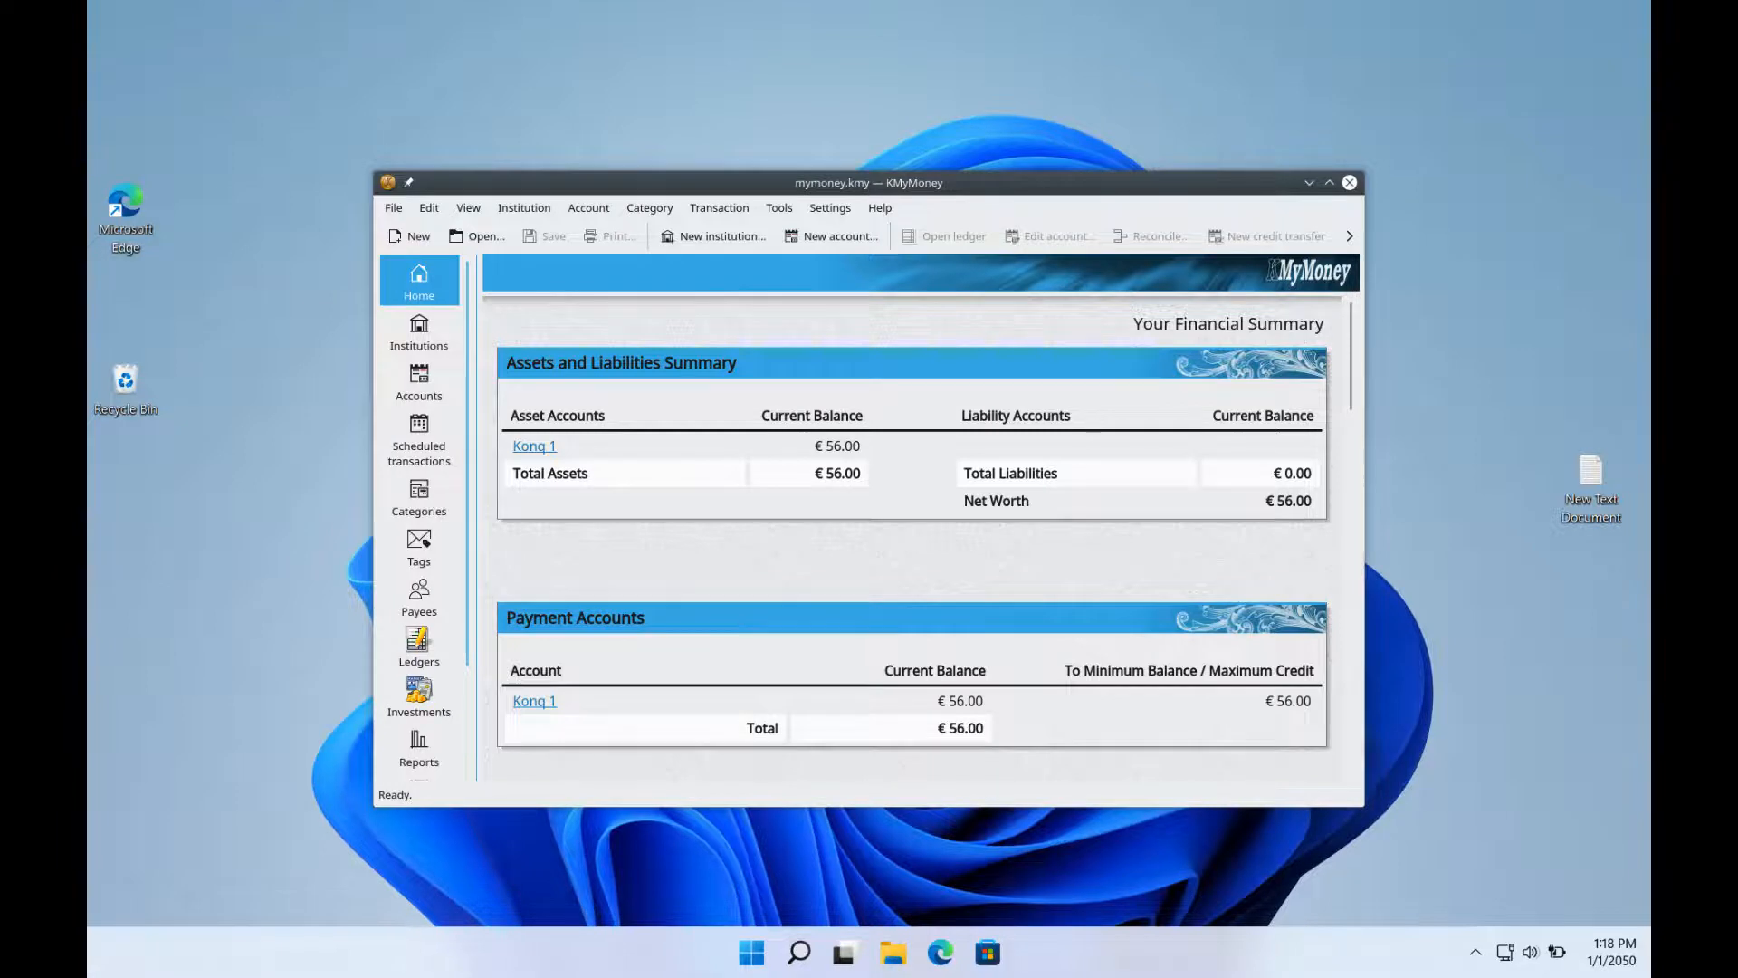
left_click(1349, 182)
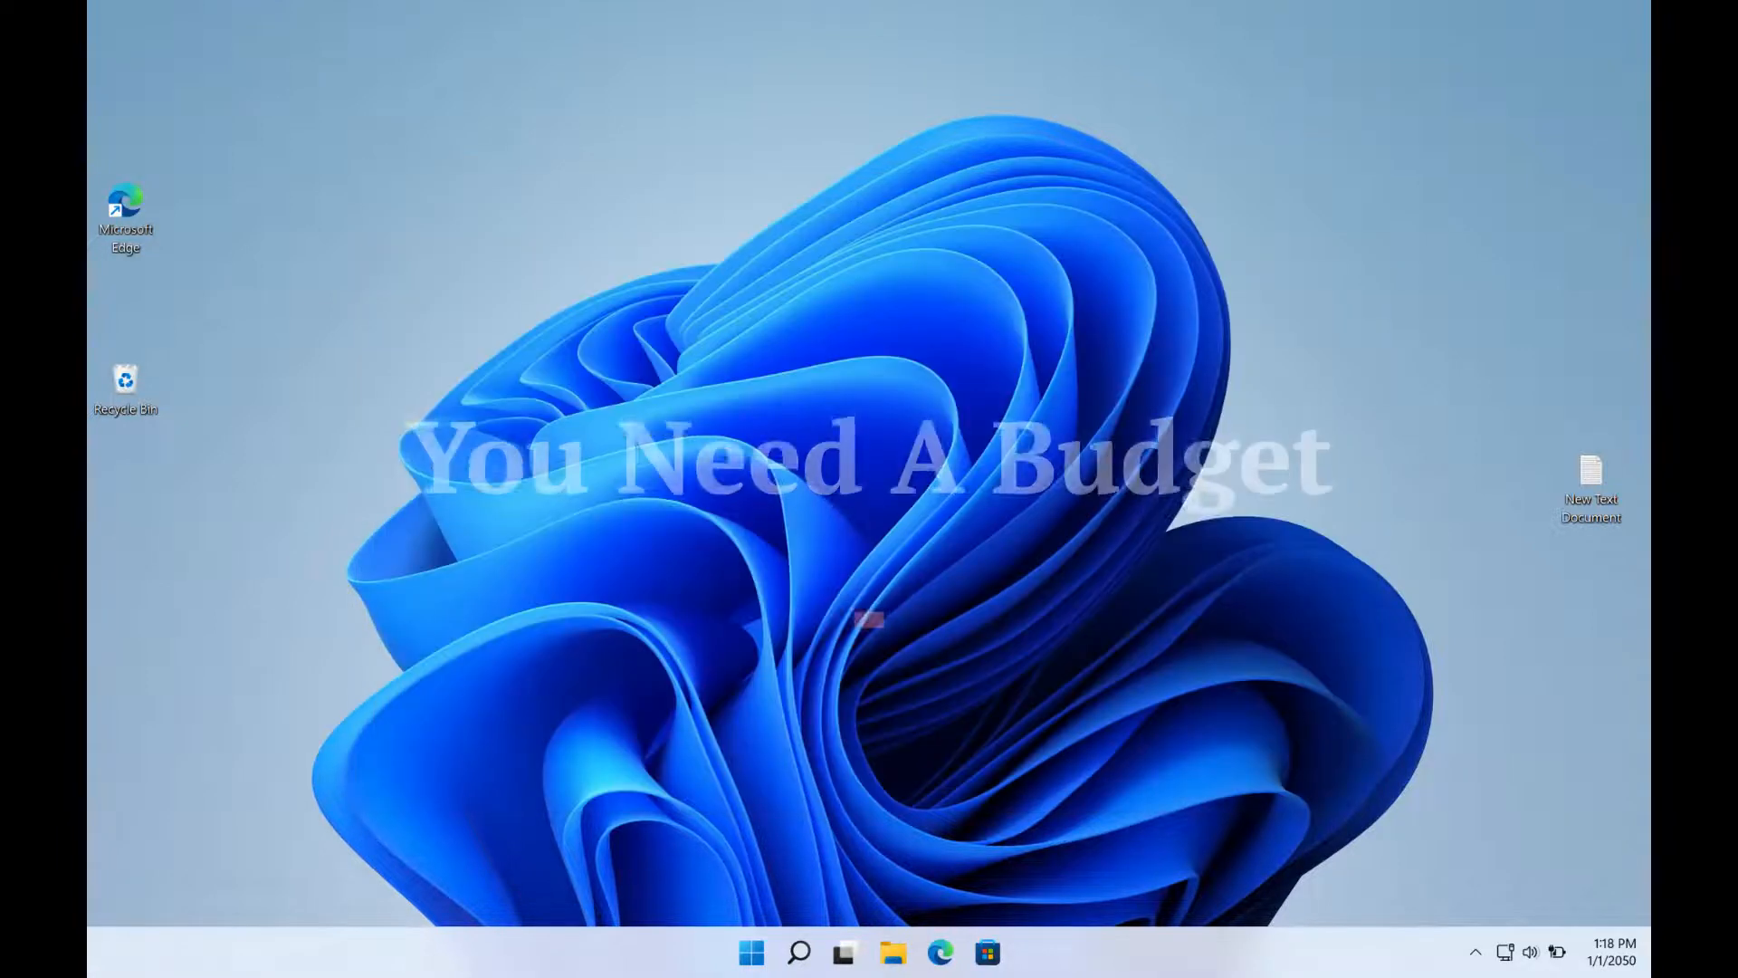